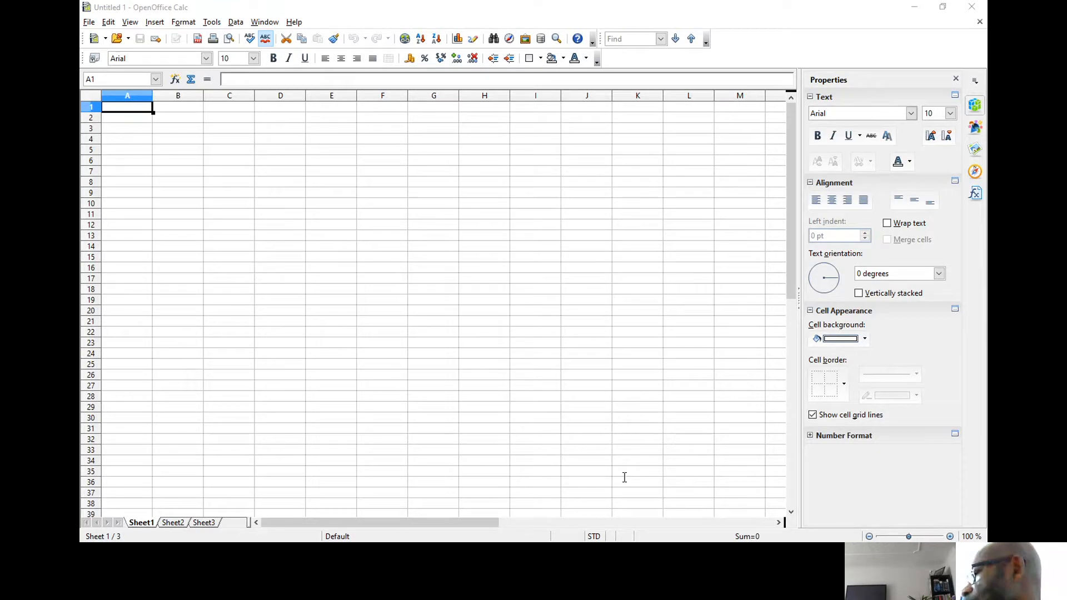
mouse_move(464, 175)
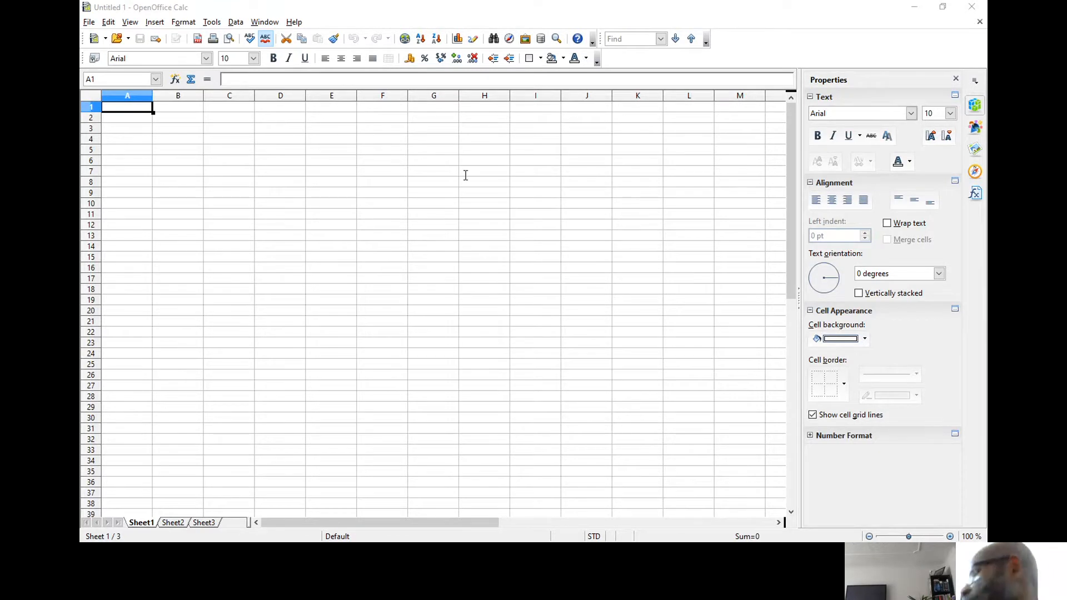